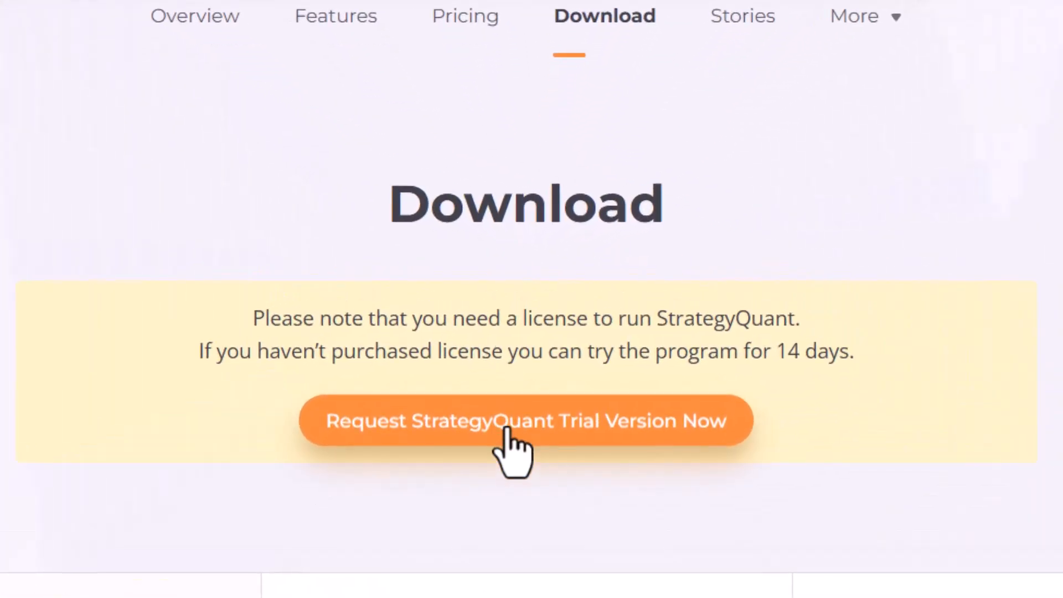
# Scroll down the download page, review the Mac and Linux tabs, then return to Windows
pyautogui.scroll(-3)
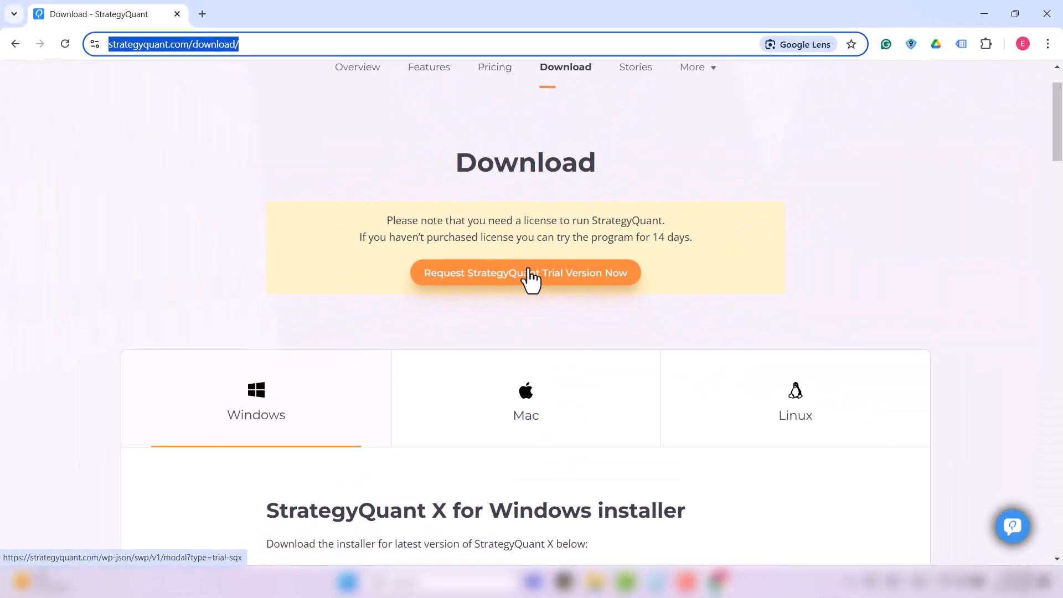
pyautogui.scroll(-3)
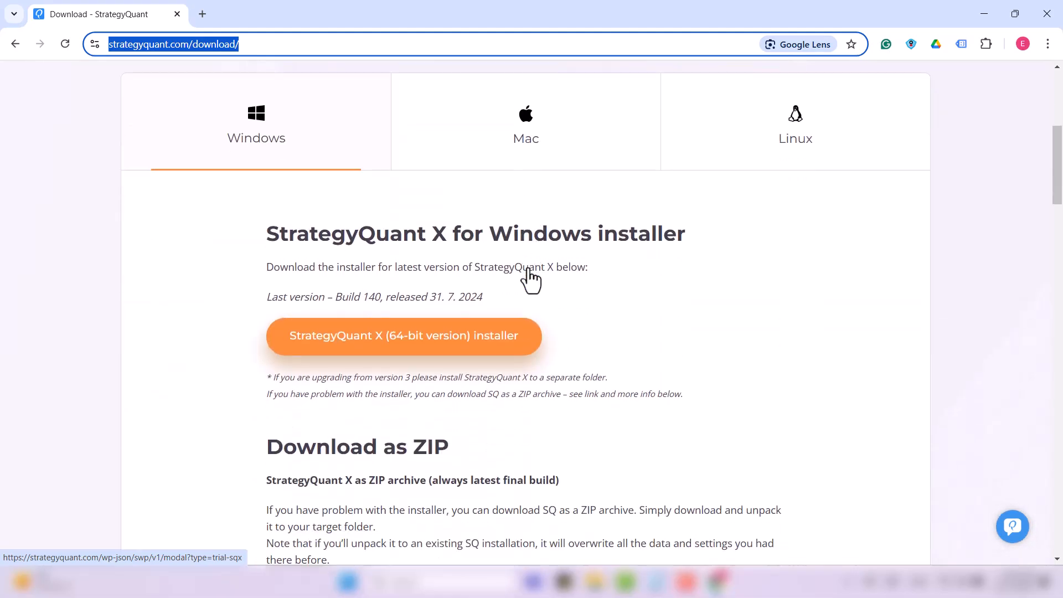
pyautogui.moveTo(528, 266)
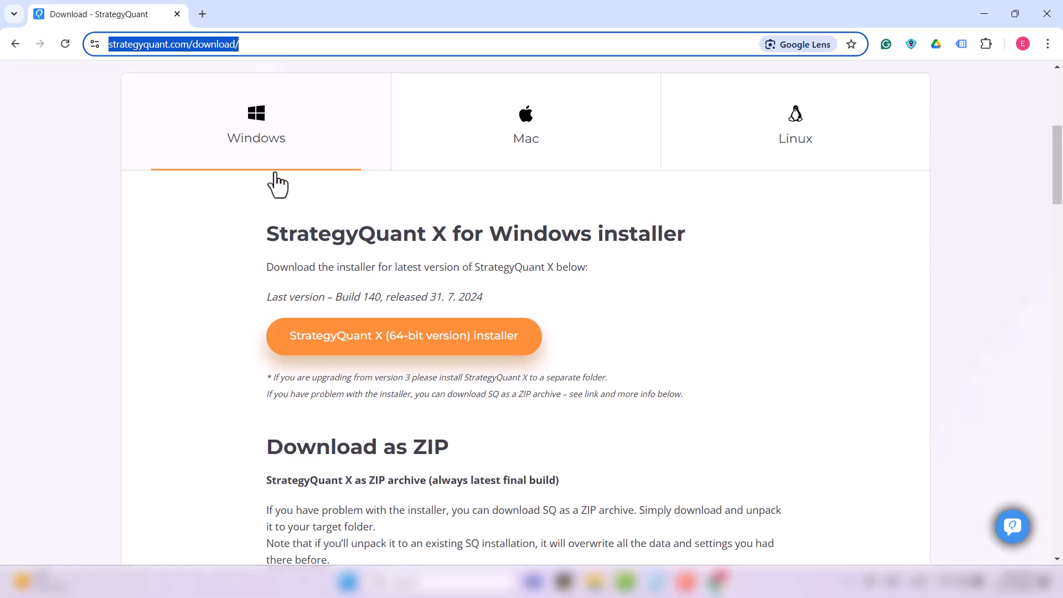
pyautogui.click(526, 126)
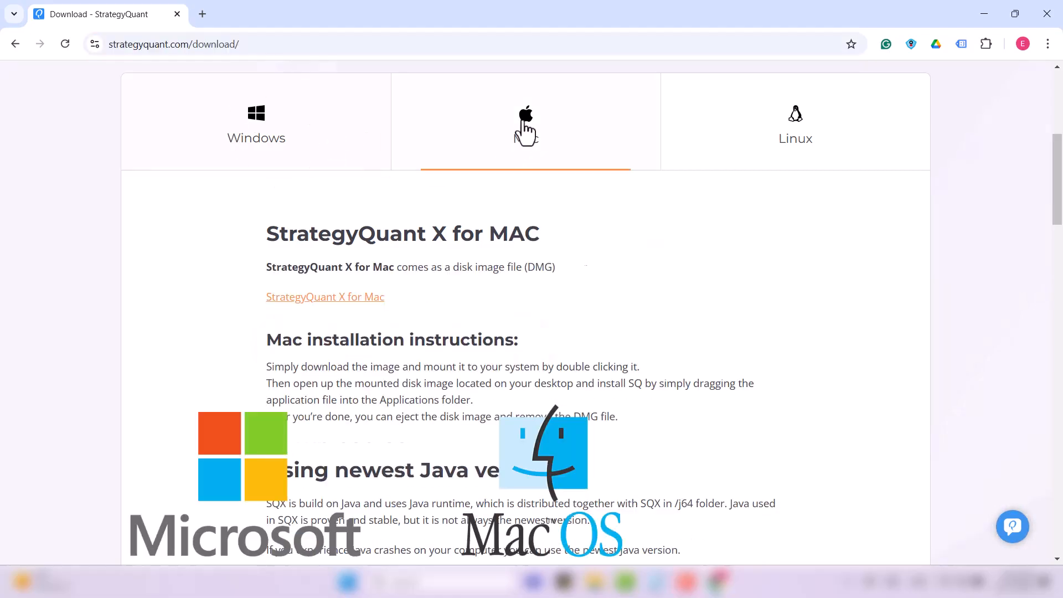
pyautogui.click(795, 126)
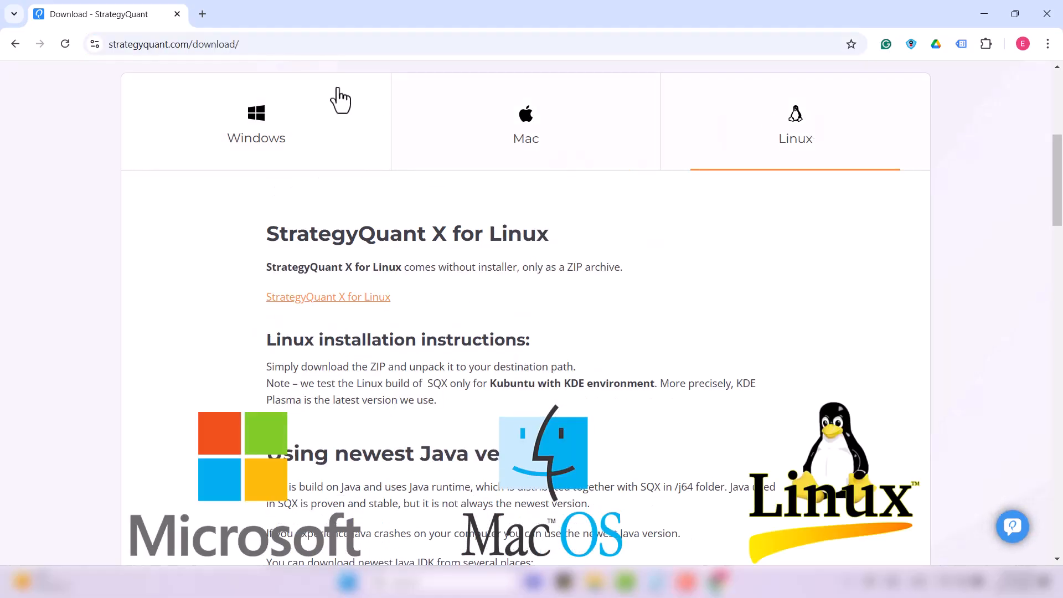
pyautogui.click(255, 125)
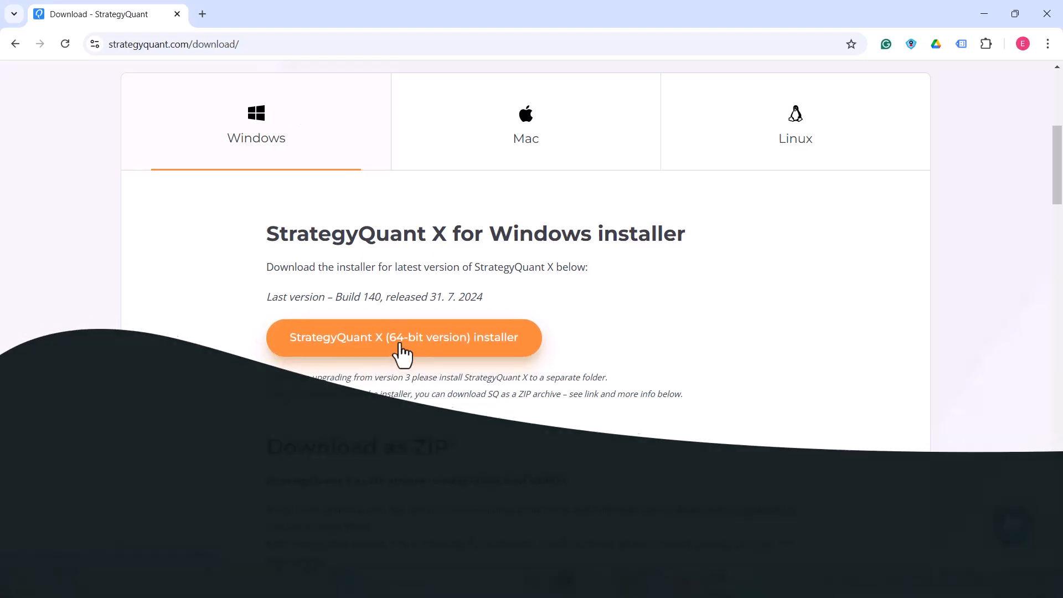
# Download the StrategyQuant X 64-bit Windows installer and launch it from Chrome's downloads
pyautogui.click(404, 337)
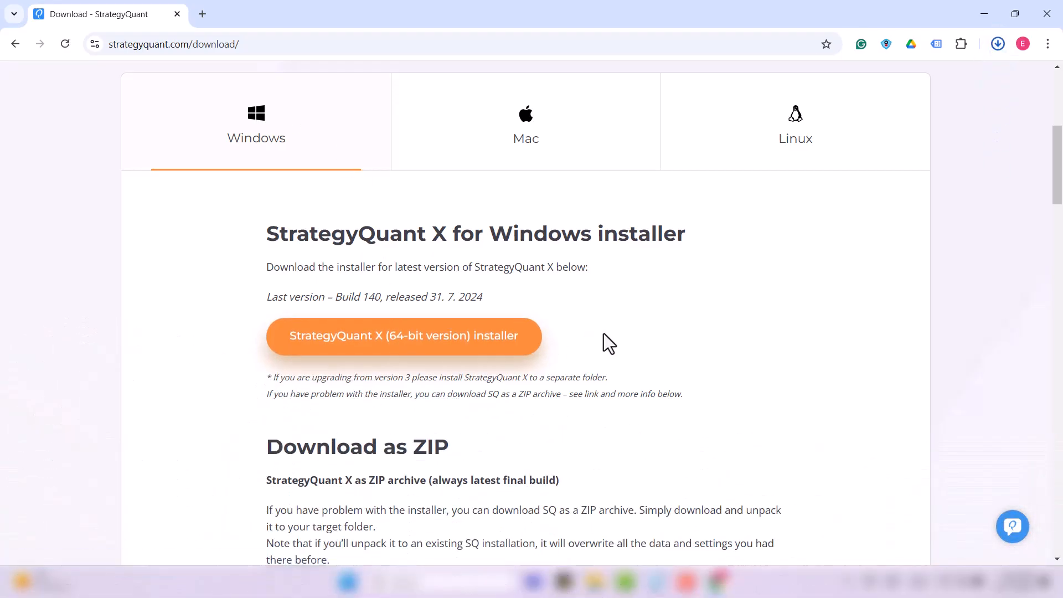
pyautogui.click(998, 43)
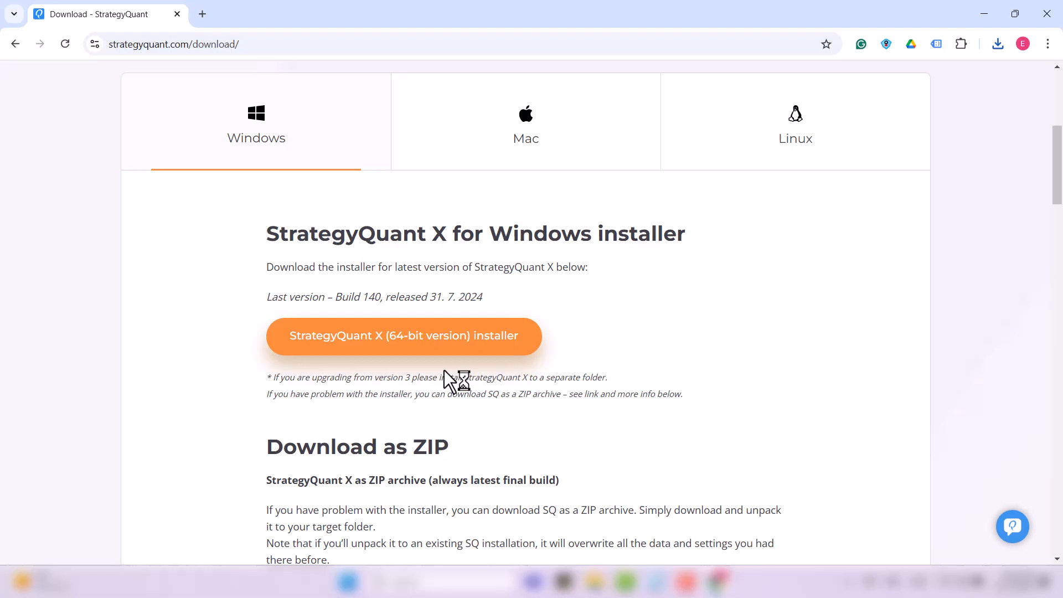
pyautogui.click(403, 335)
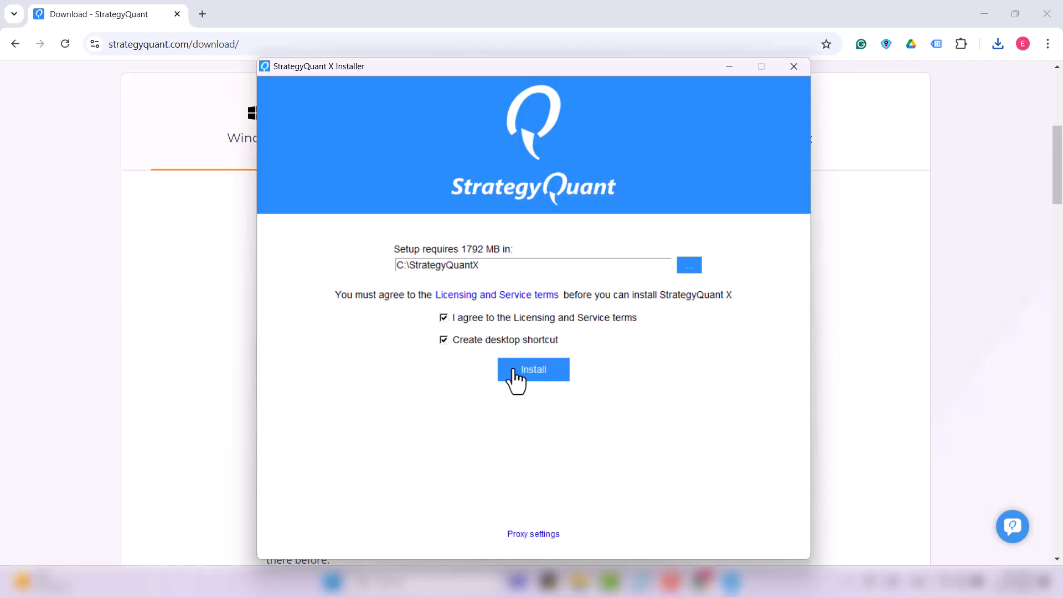
# Install StrategyQuant X, finish with auto-start enabled, and allow its network access
pyautogui.click(533, 370)
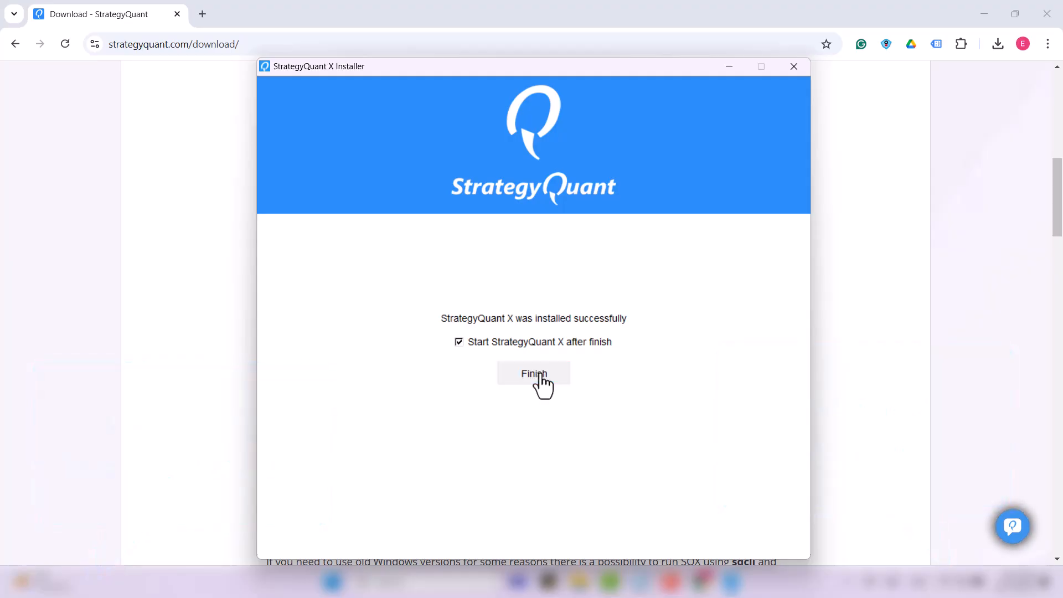
pyautogui.click(533, 375)
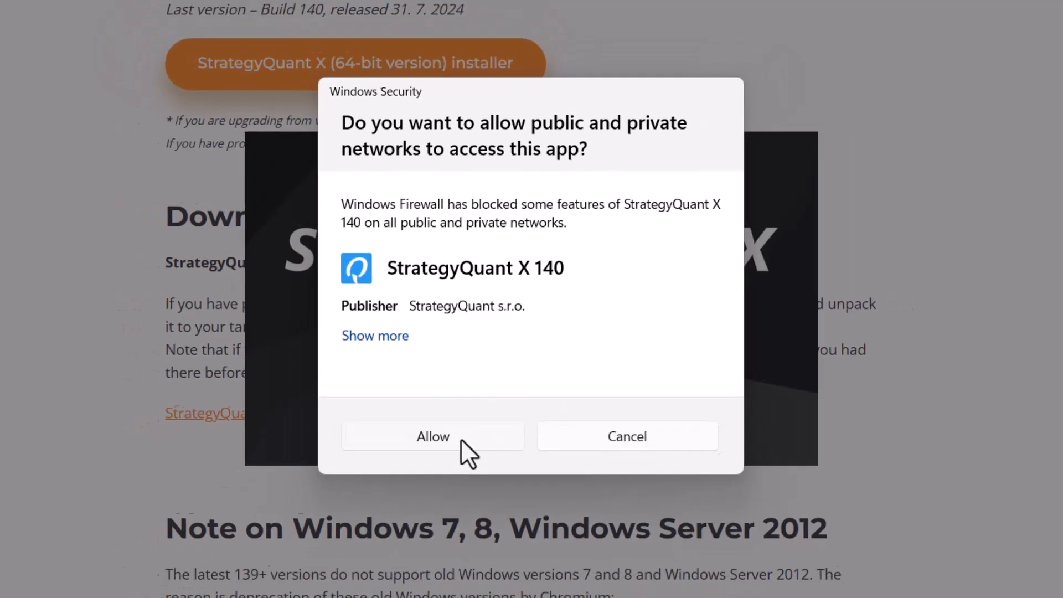
pyautogui.click(432, 435)
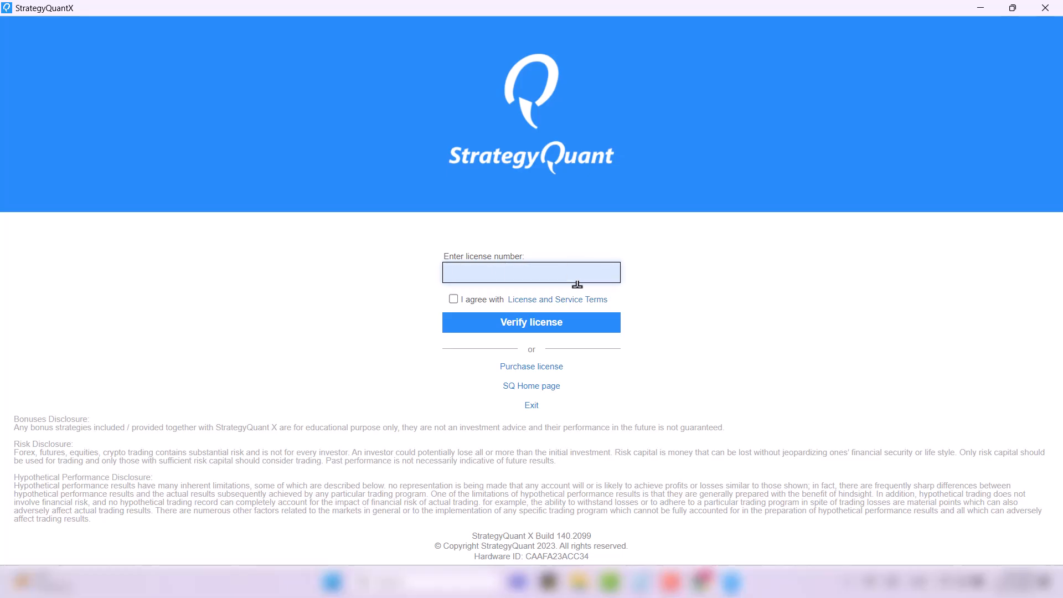
# Accept the License and Service Terms and verify the entered license number
pyautogui.click(453, 299)
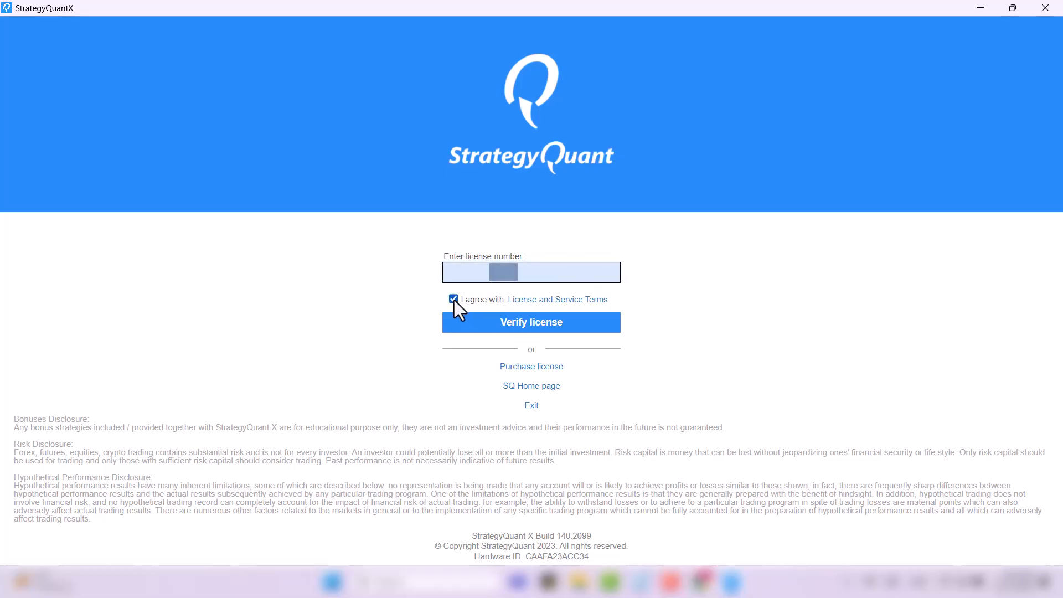
pyautogui.moveTo(499, 332)
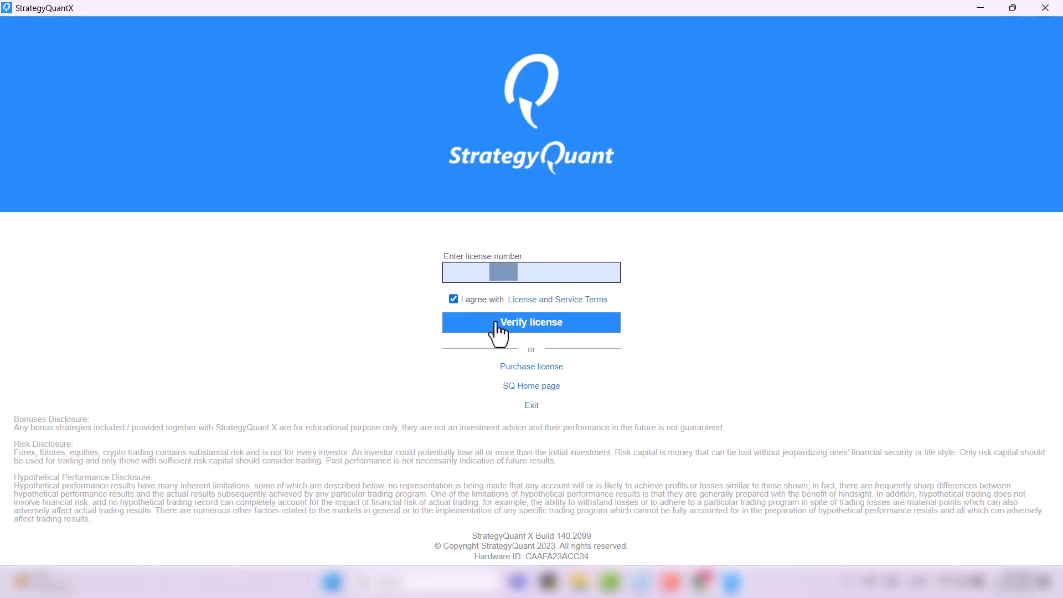
pyautogui.click(531, 321)
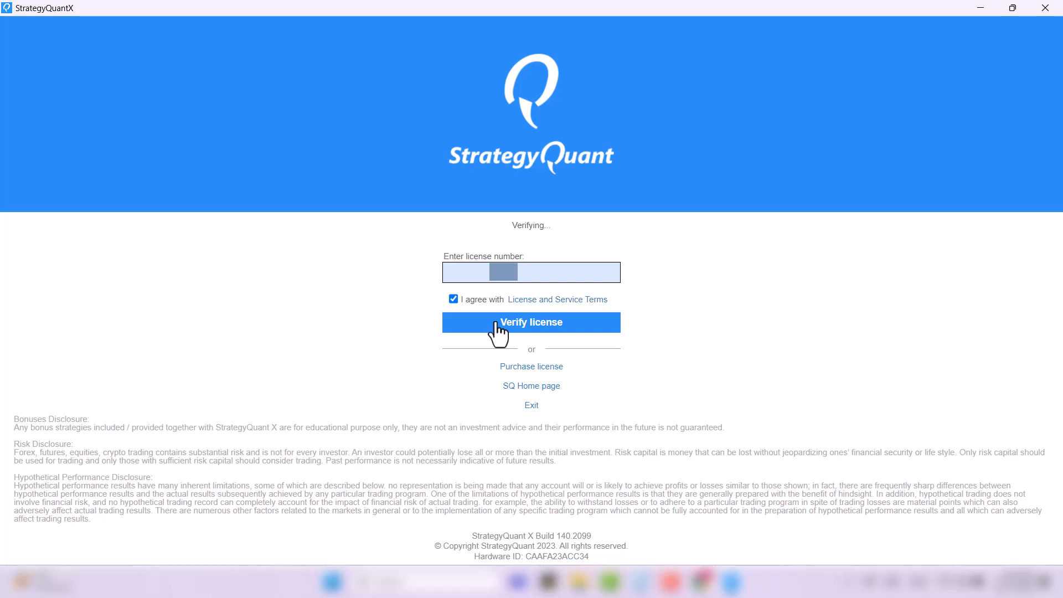
pyautogui.click(531, 323)
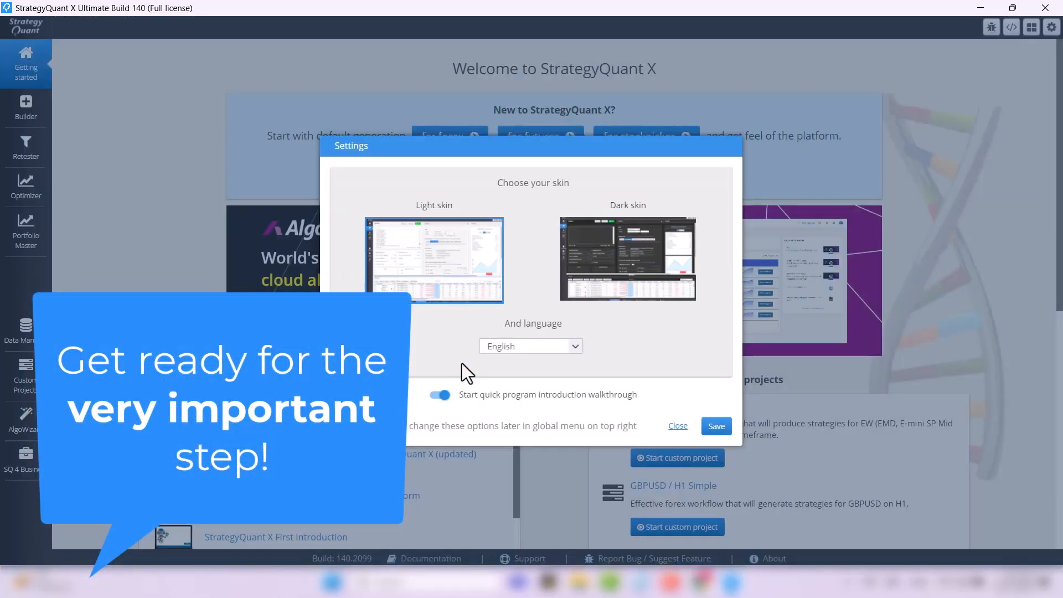
# Close the Settings dialog, keeping Light skin and English language
pyautogui.click(439, 395)
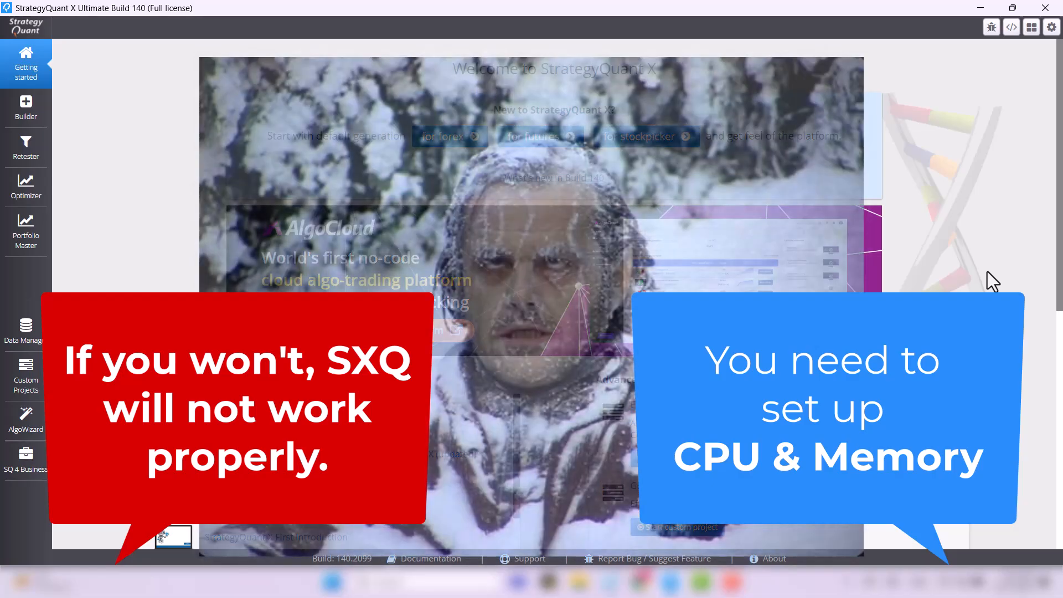
pyautogui.moveTo(997, 226)
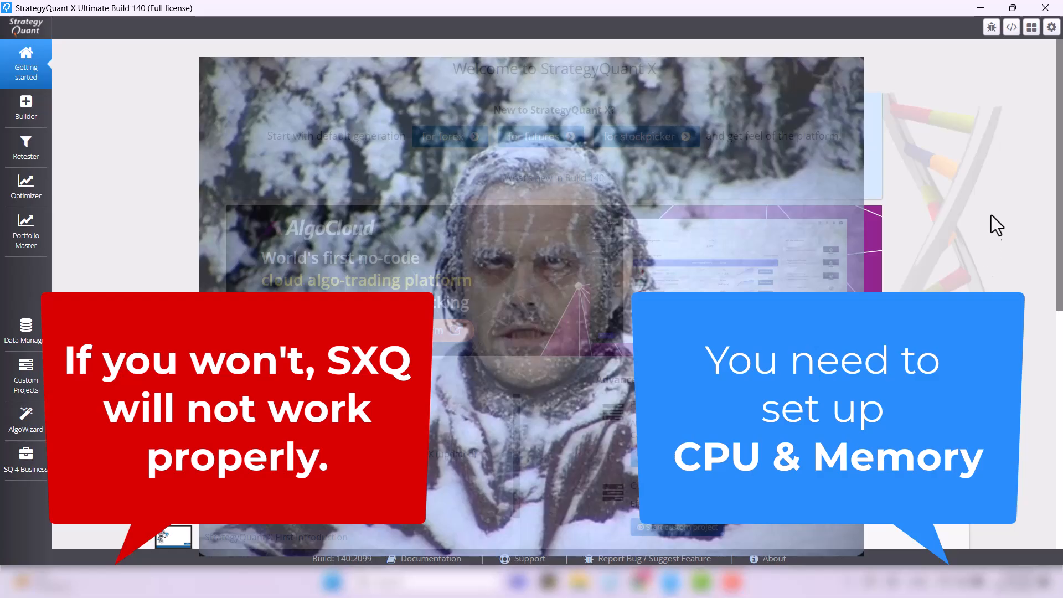
pyautogui.moveTo(989, 208)
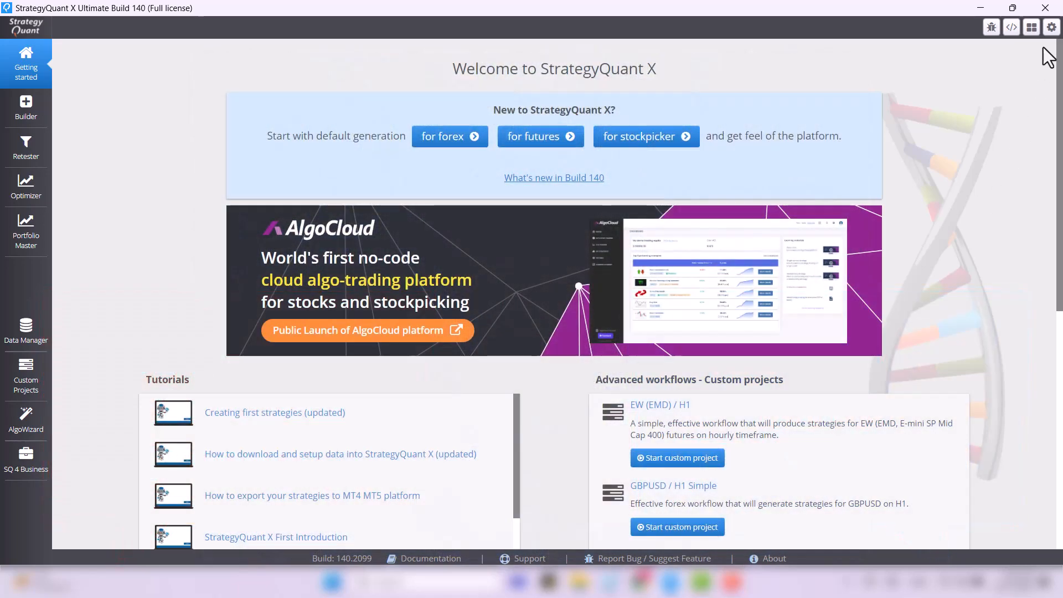
# Open Configuration and keep CPU cores set to reserve one core for the UI
pyautogui.click(1052, 28)
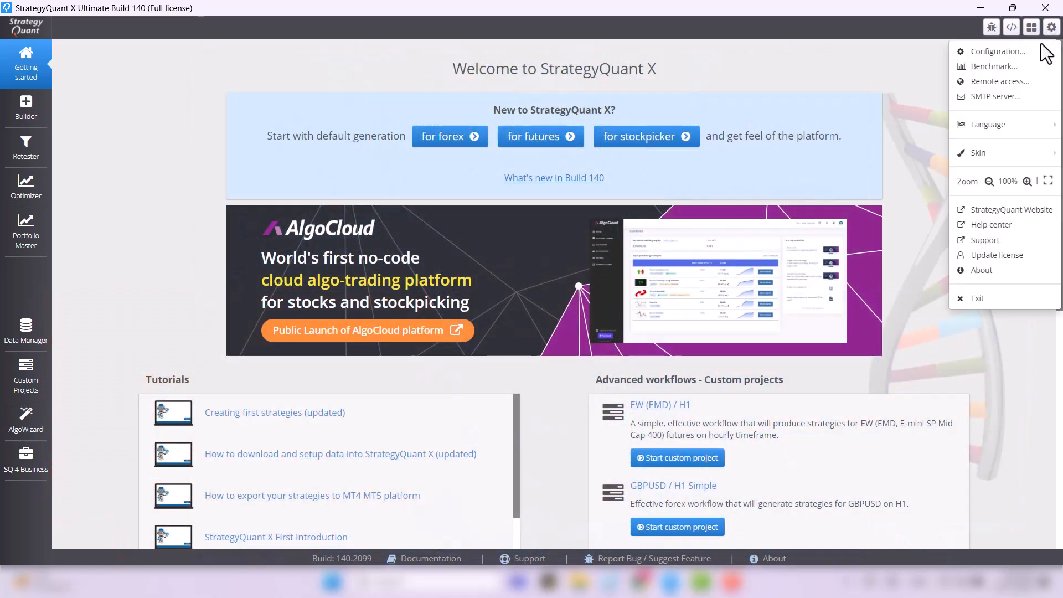
pyautogui.click(998, 51)
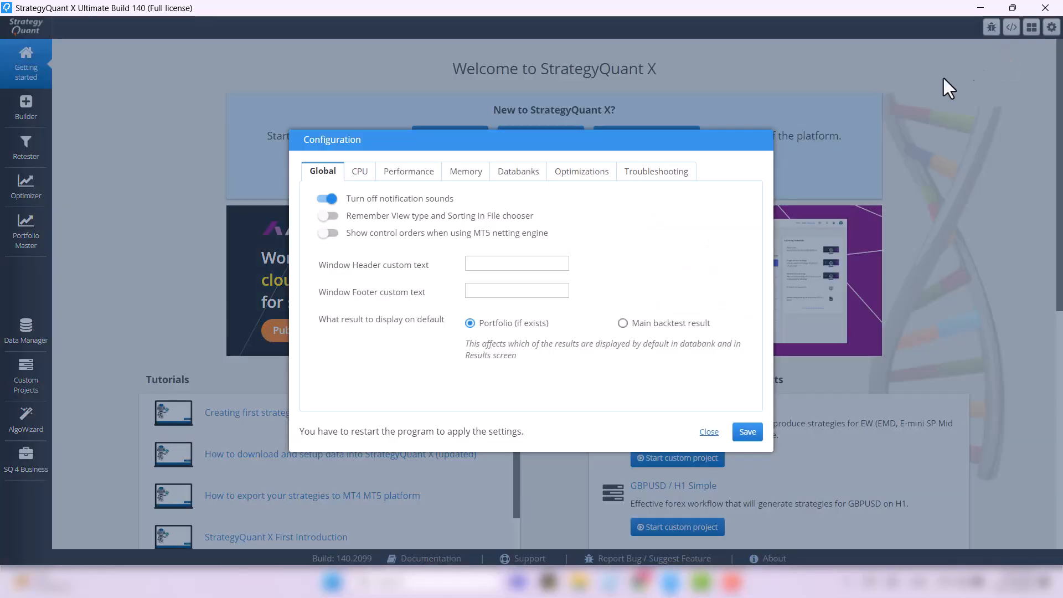
pyautogui.click(359, 171)
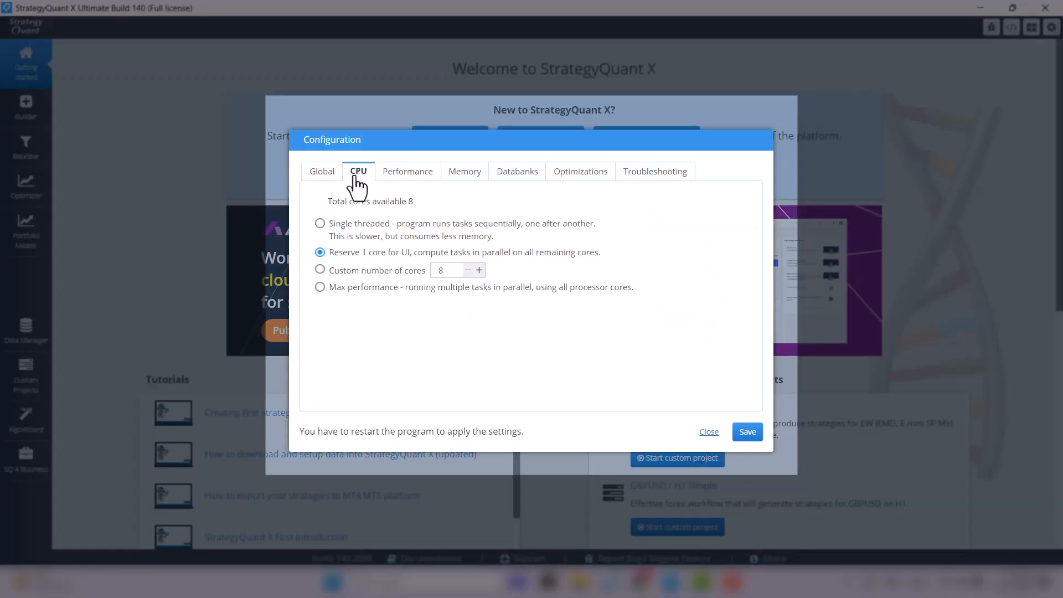
pyautogui.moveTo(347, 212)
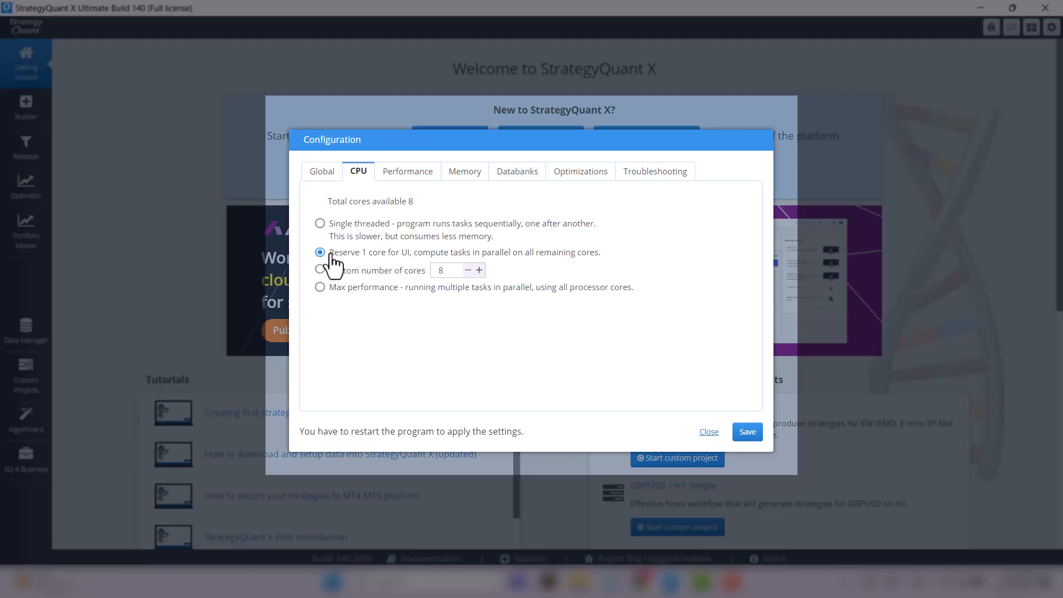
pyautogui.moveTo(320, 278)
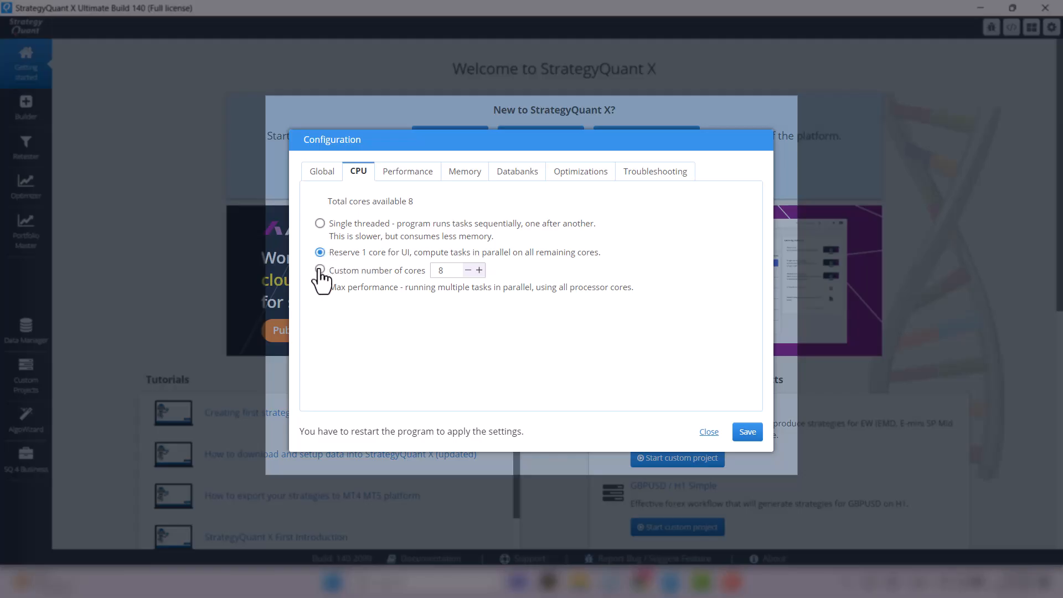
pyautogui.click(320, 270)
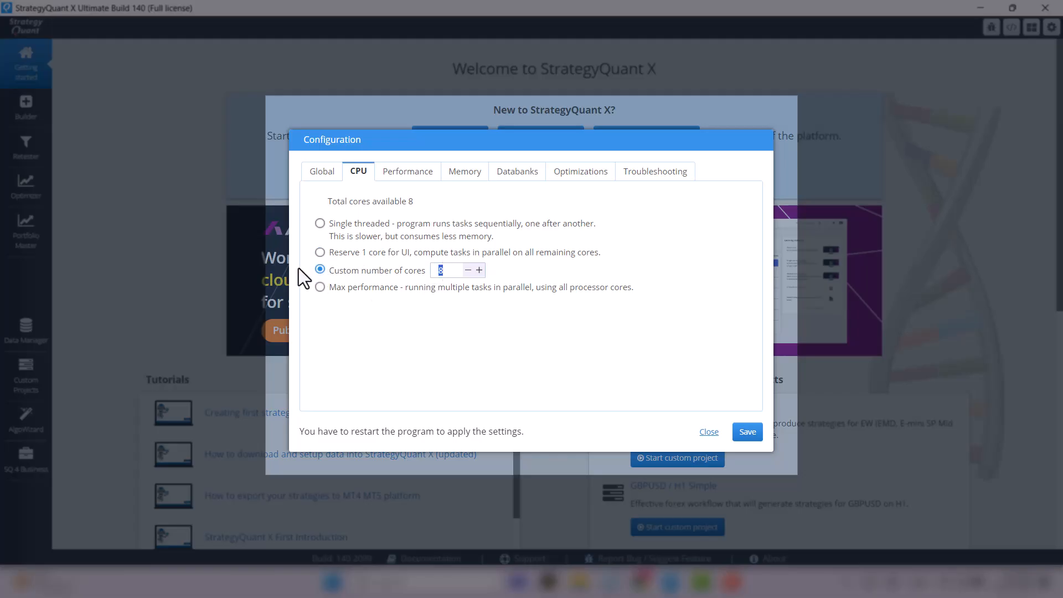
pyautogui.click(320, 252)
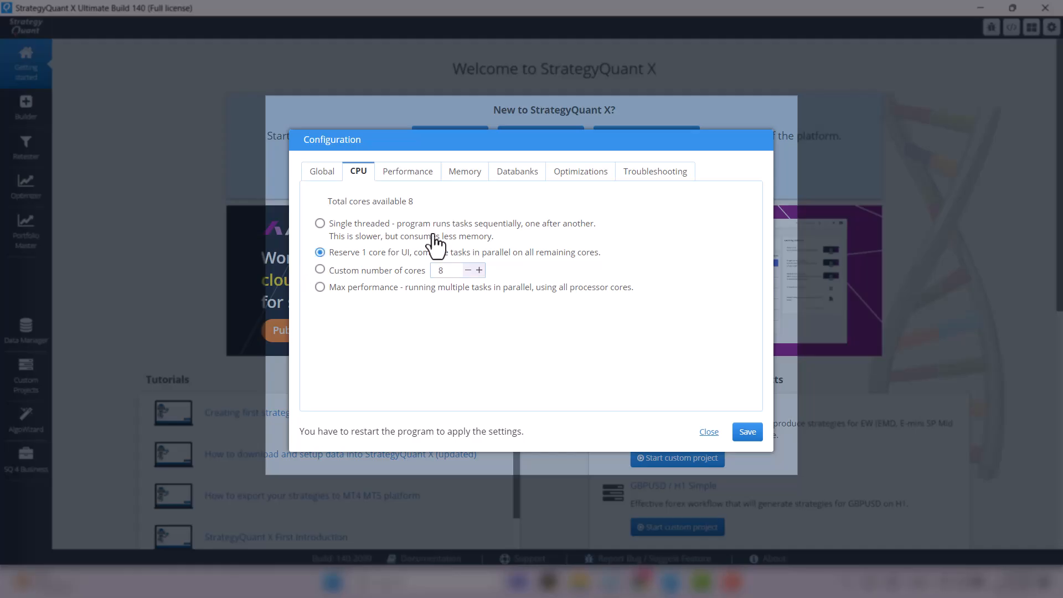
# On the Memory settings, set maximum memory manually to 50 GB
pyautogui.click(465, 171)
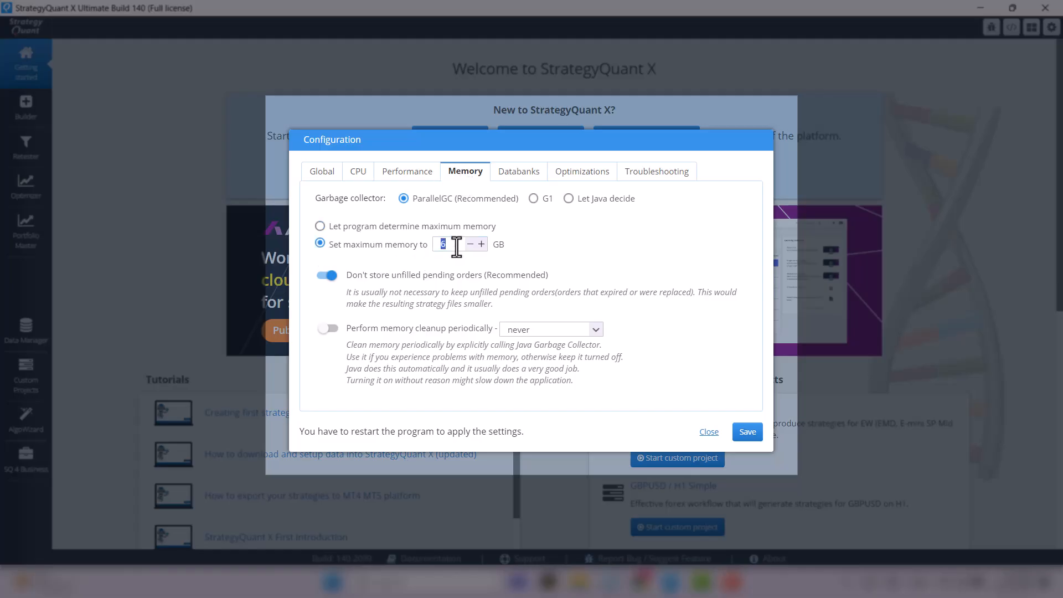
pyautogui.write('3')
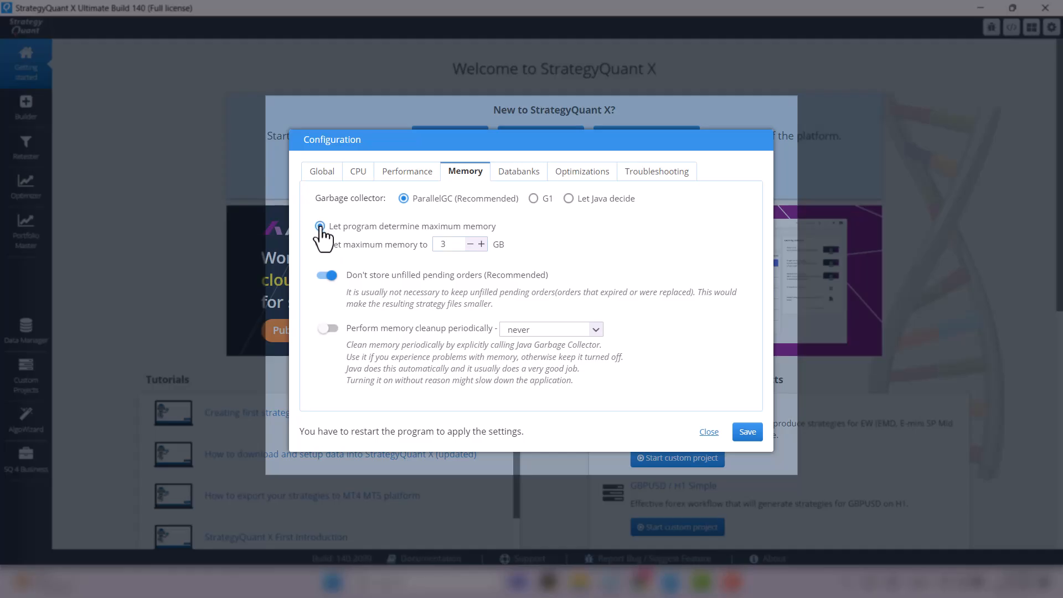
pyautogui.click(319, 245)
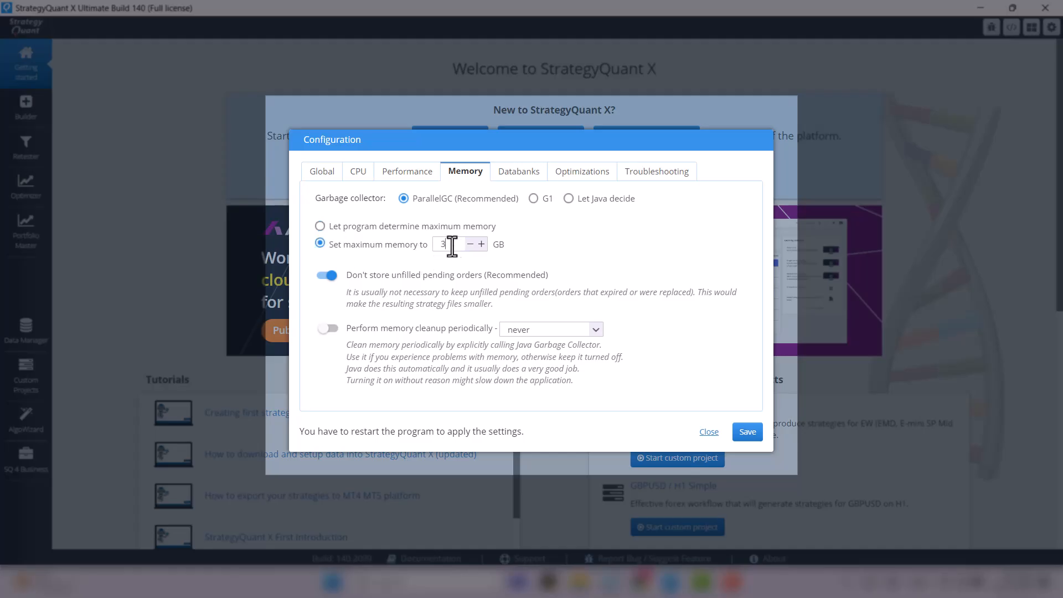
pyautogui.write('50')
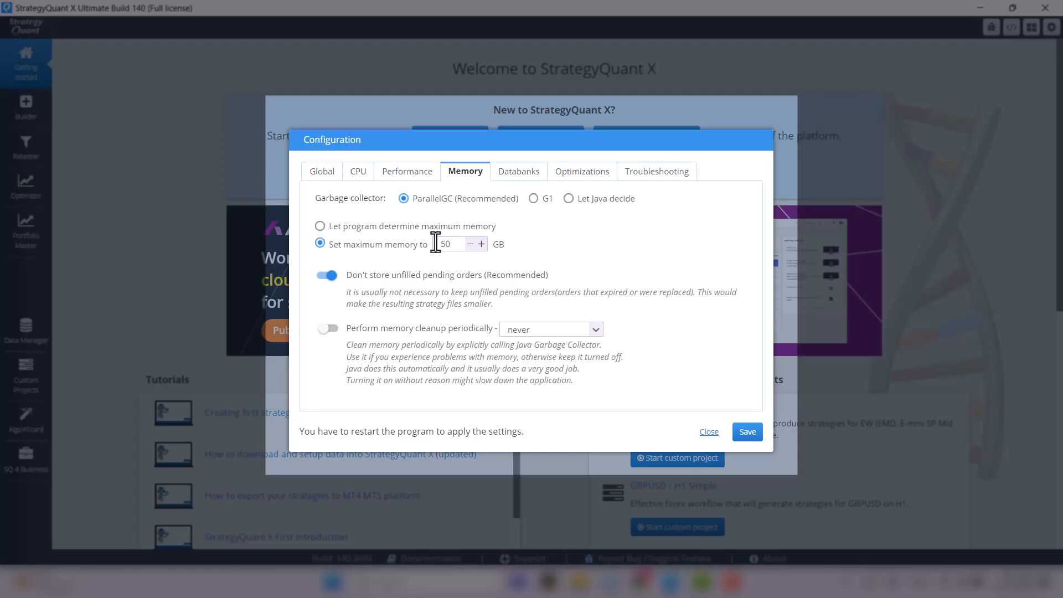
pyautogui.moveTo(548, 265)
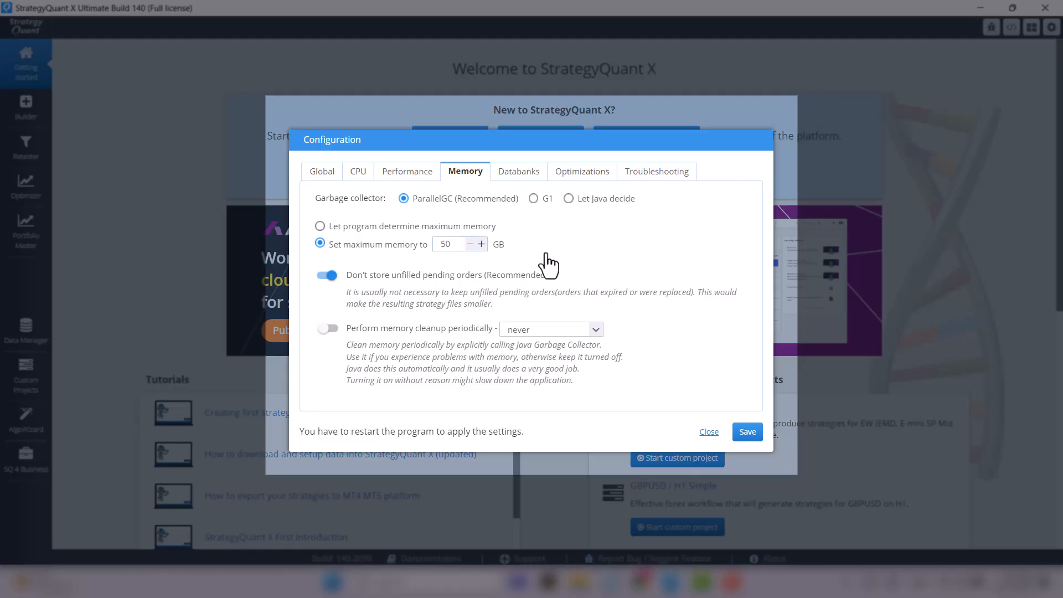
pyautogui.moveTo(544, 261)
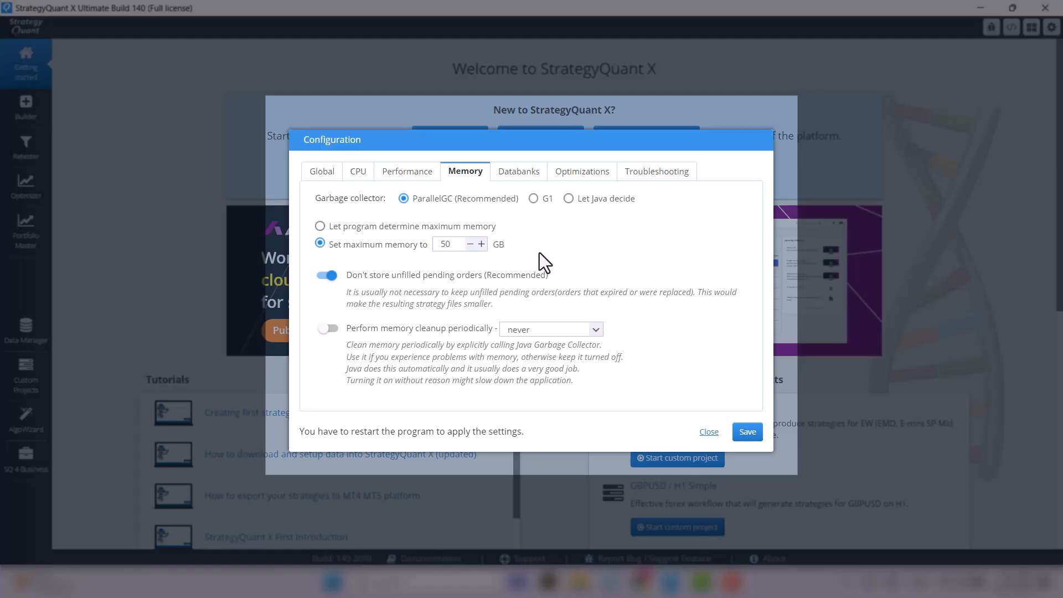
pyautogui.moveTo(534, 263)
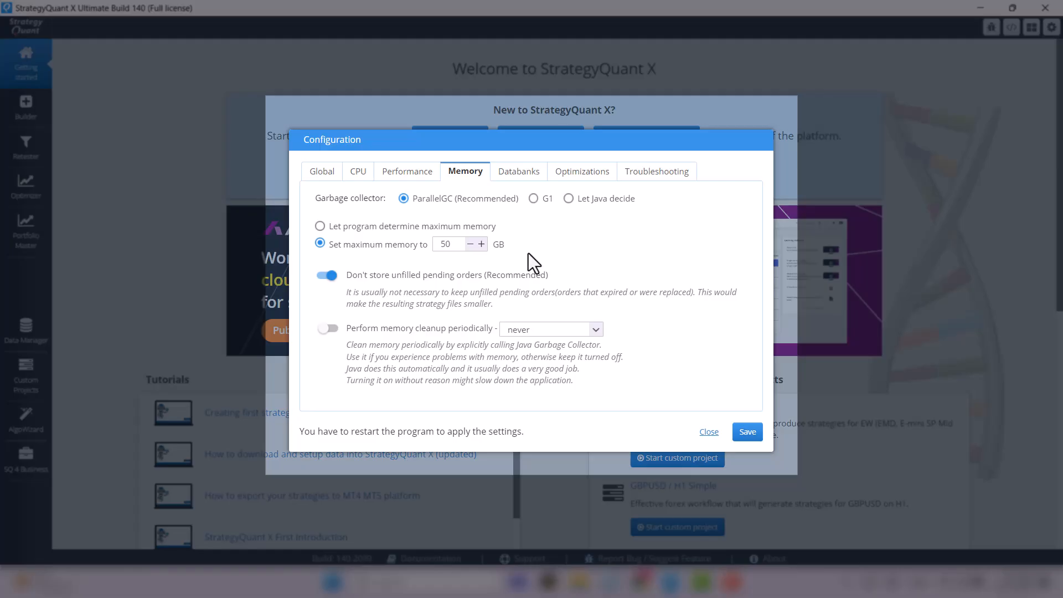
pyautogui.moveTo(508, 263)
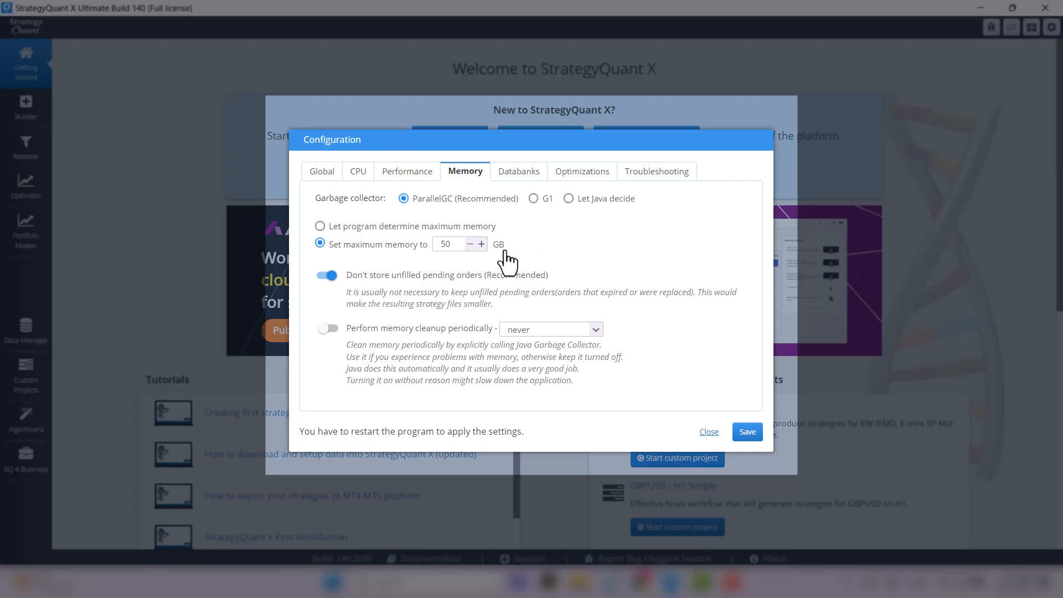
pyautogui.moveTo(531, 263)
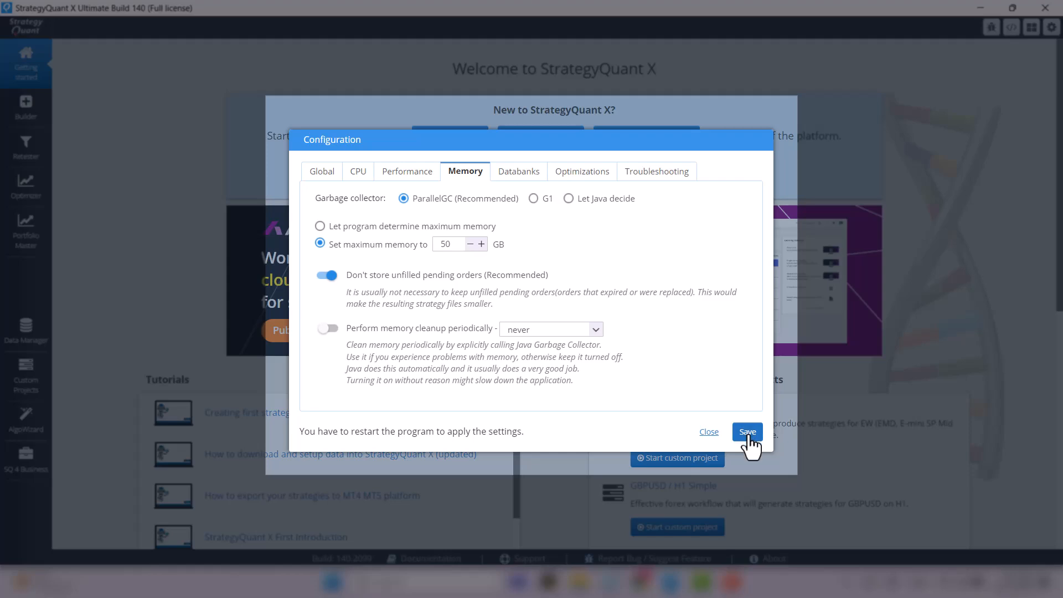
# Save the configuration and dismiss the 'Configuration options saved' notification
pyautogui.click(747, 432)
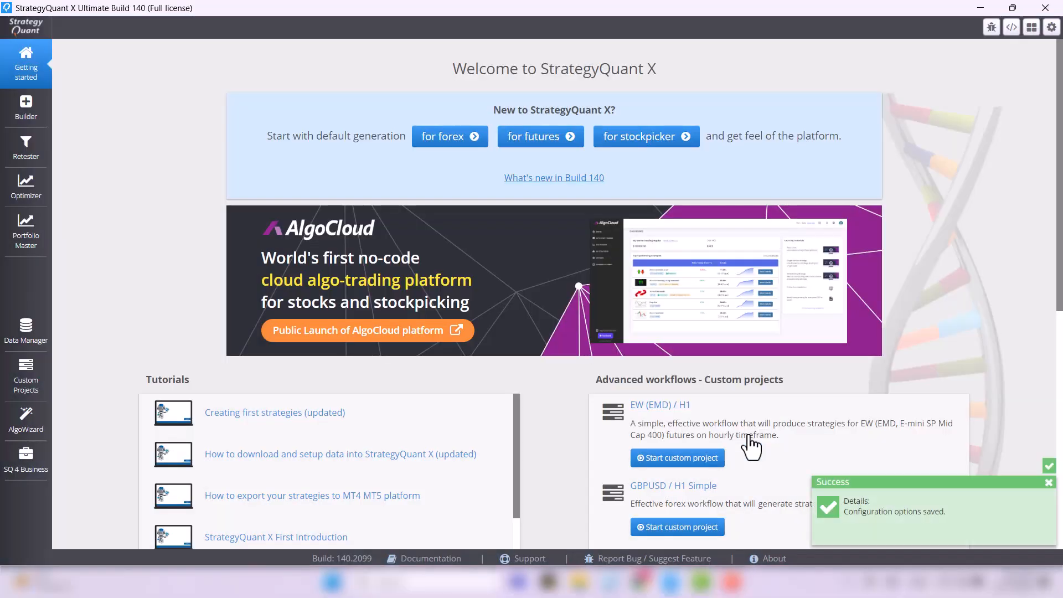
pyautogui.moveTo(547, 158)
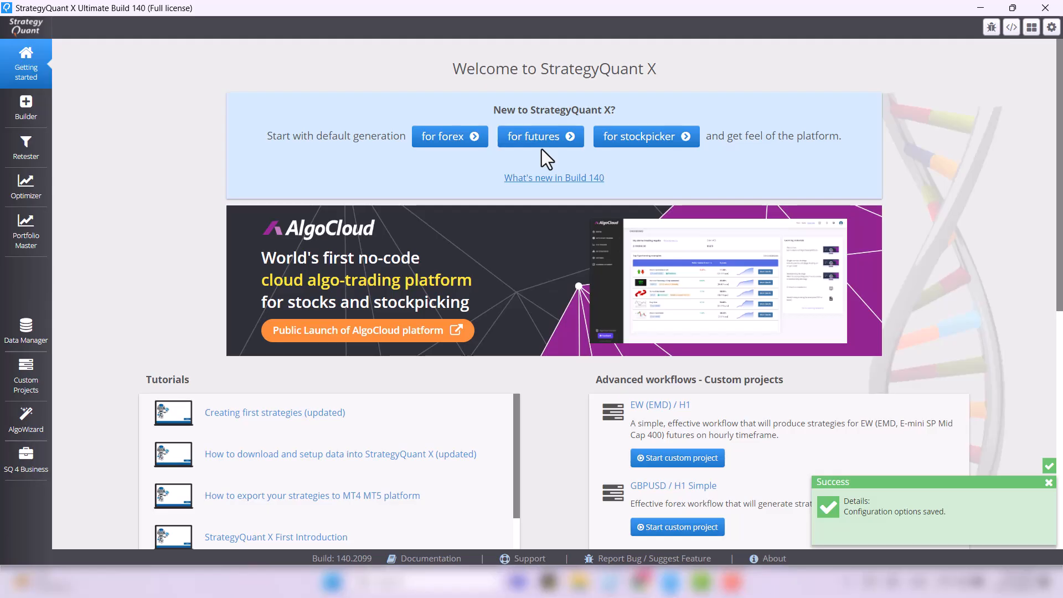
pyautogui.click(1049, 482)
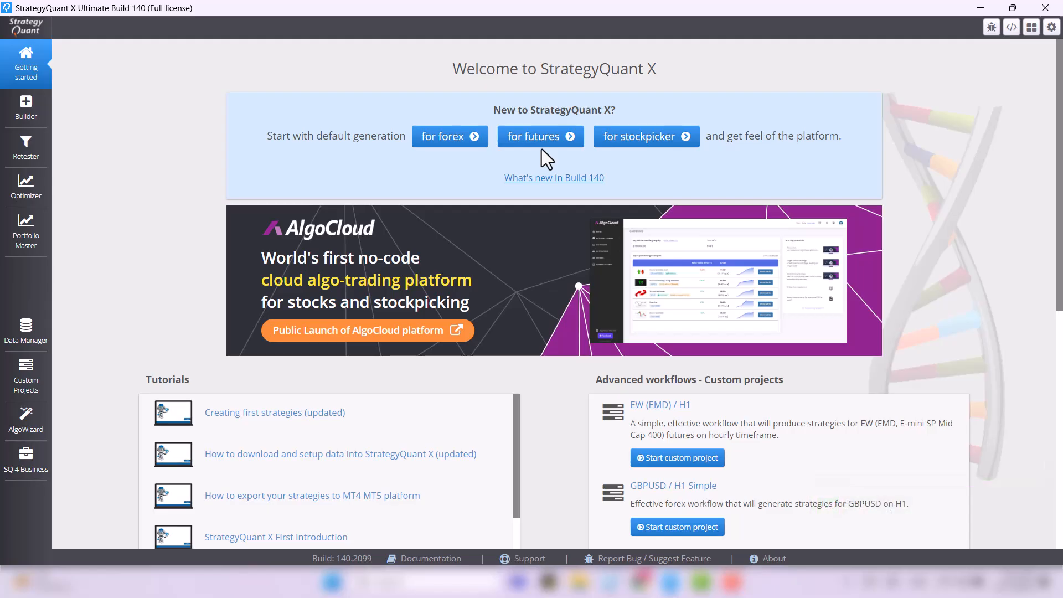
pyautogui.moveTo(575, 560)
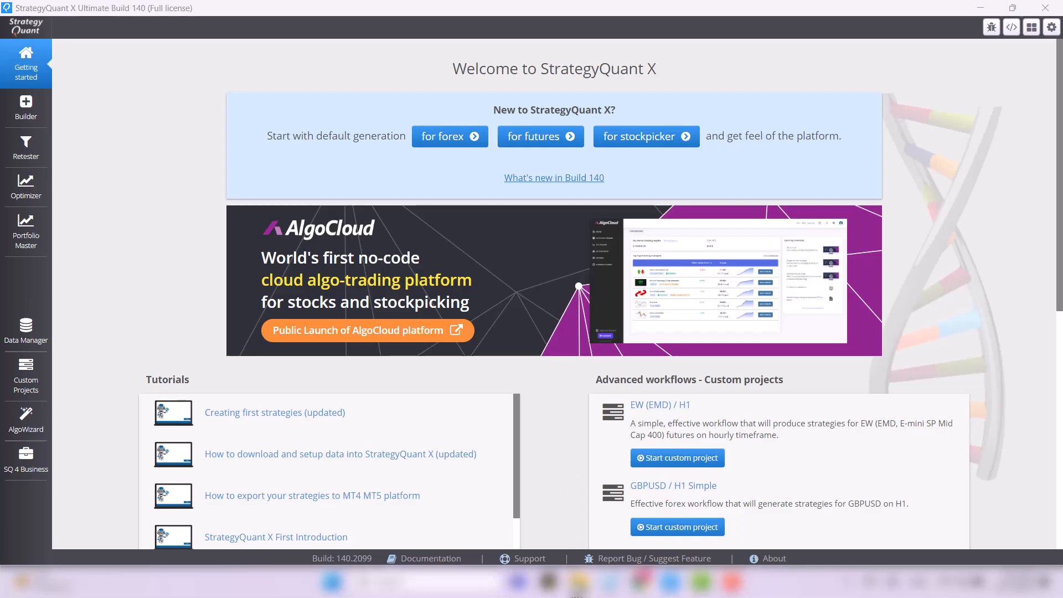
pyautogui.moveTo(575, 581)
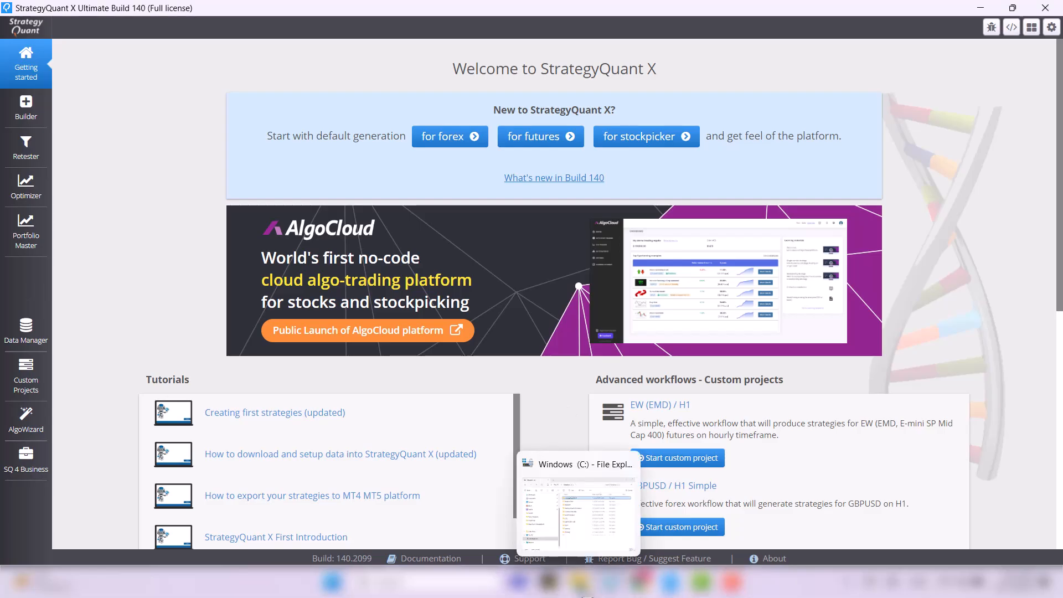
# Browse to C:\StrategyQuantX138\user and right-click the log folder for compression options
pyautogui.click(577, 505)
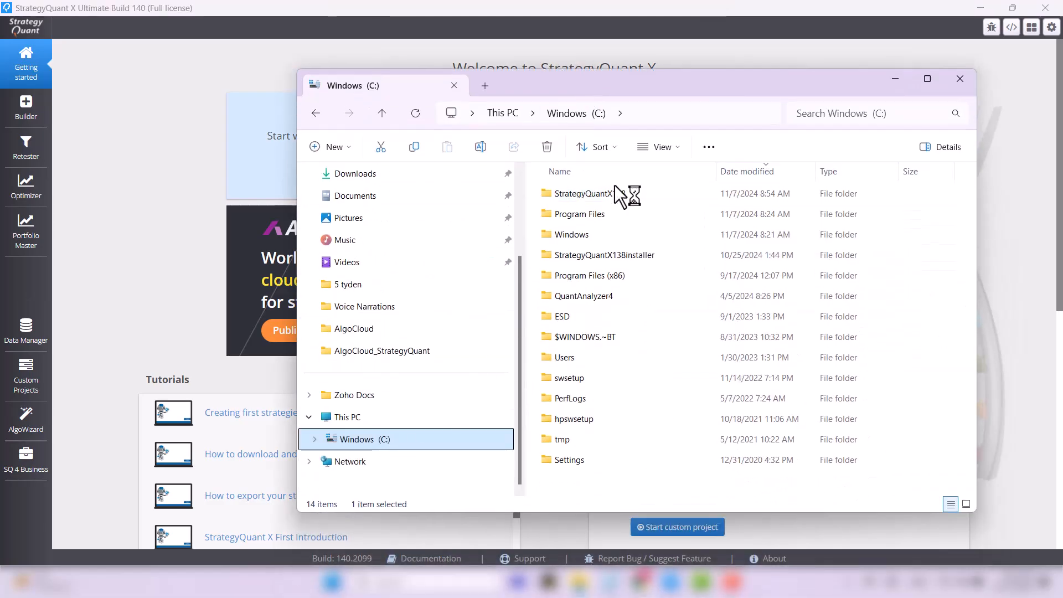
pyautogui.doubleClick(588, 193)
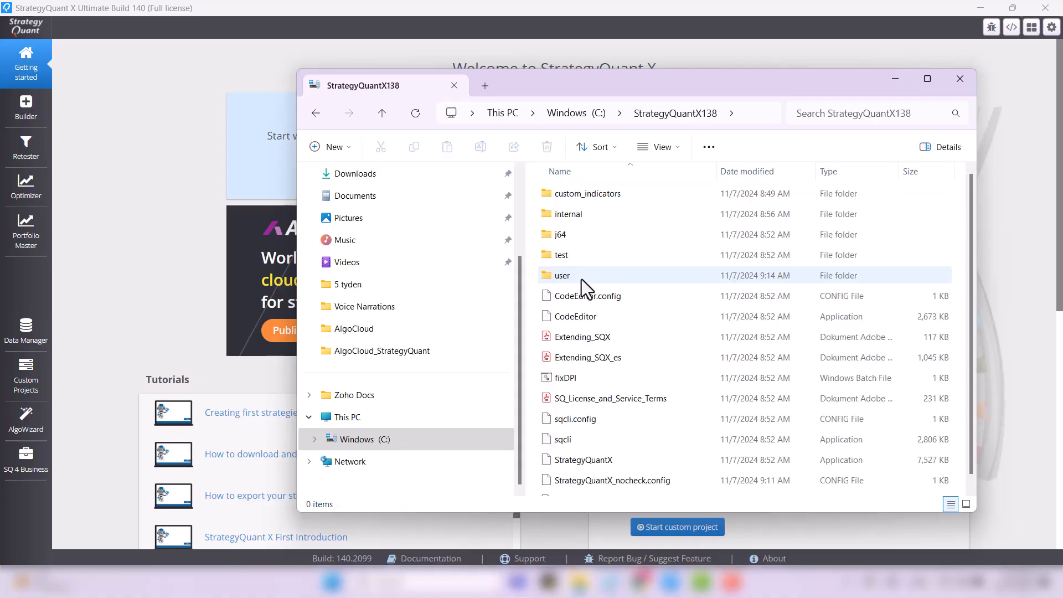
pyautogui.doubleClick(562, 275)
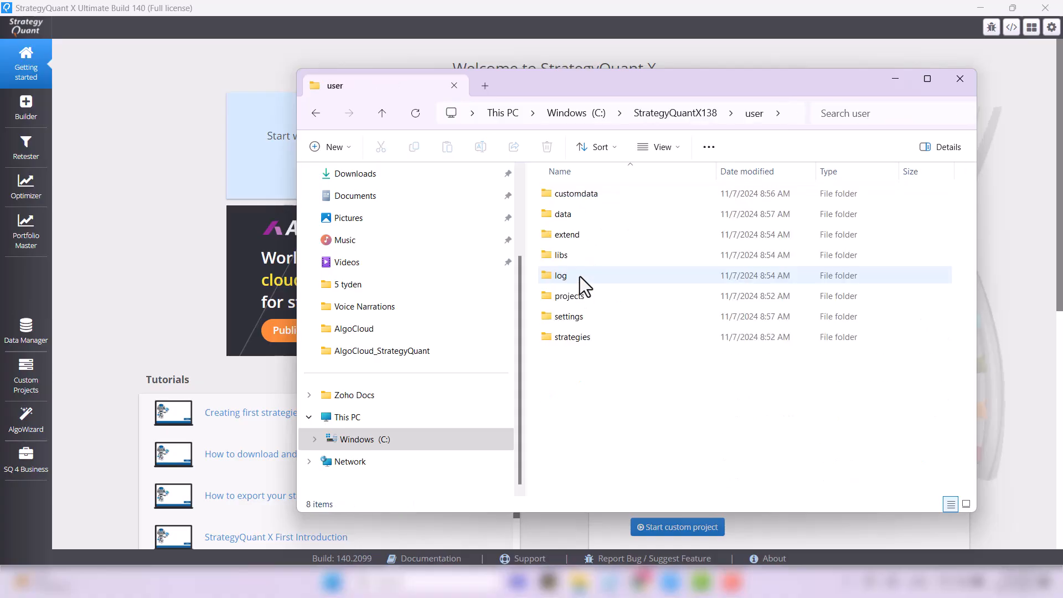
pyautogui.click(561, 275)
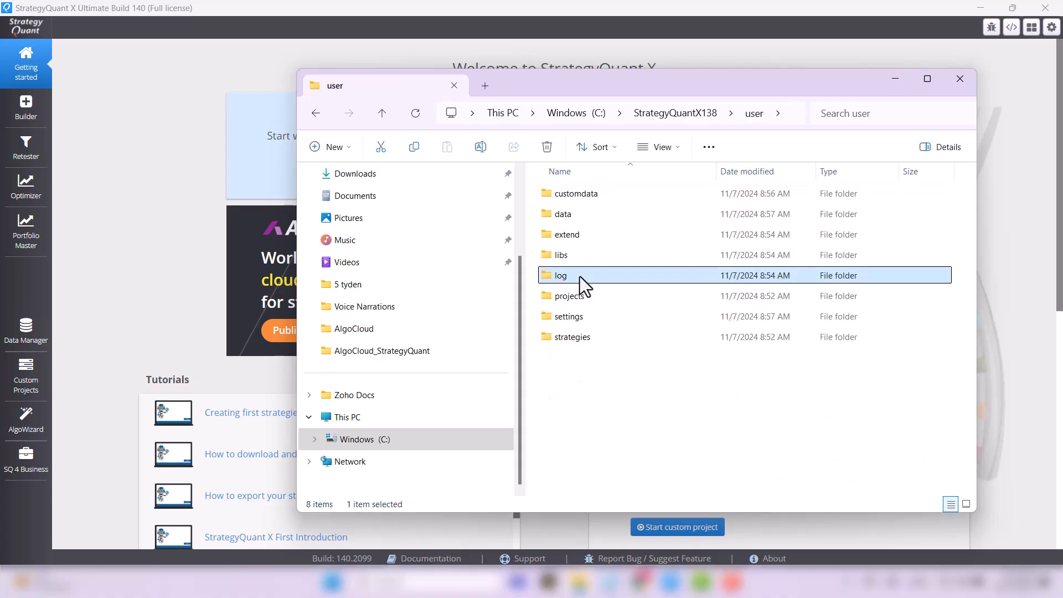
pyautogui.rightClick(560, 275)
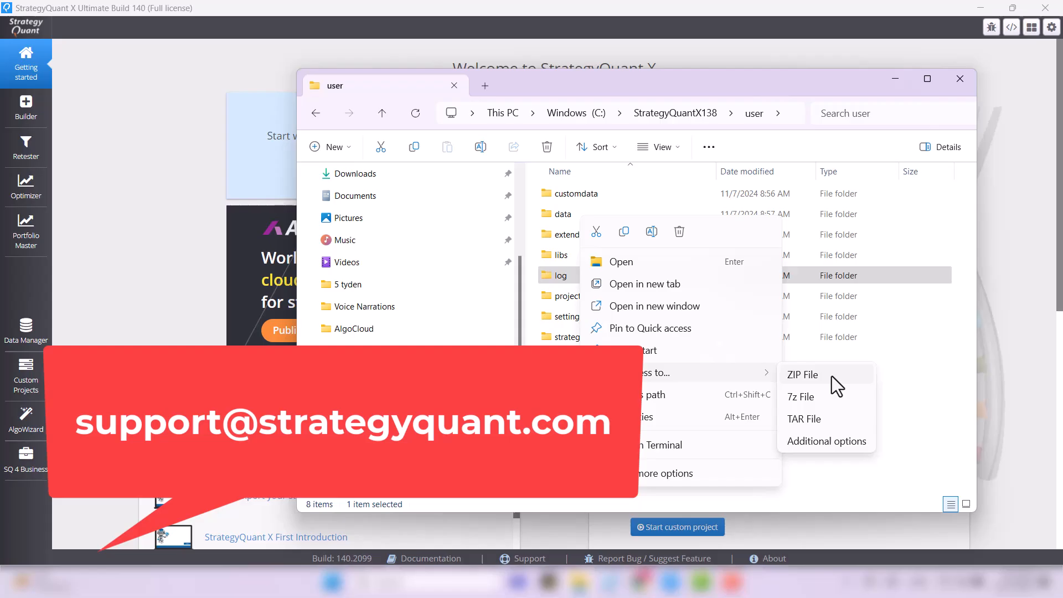
pyautogui.moveTo(994, 393)
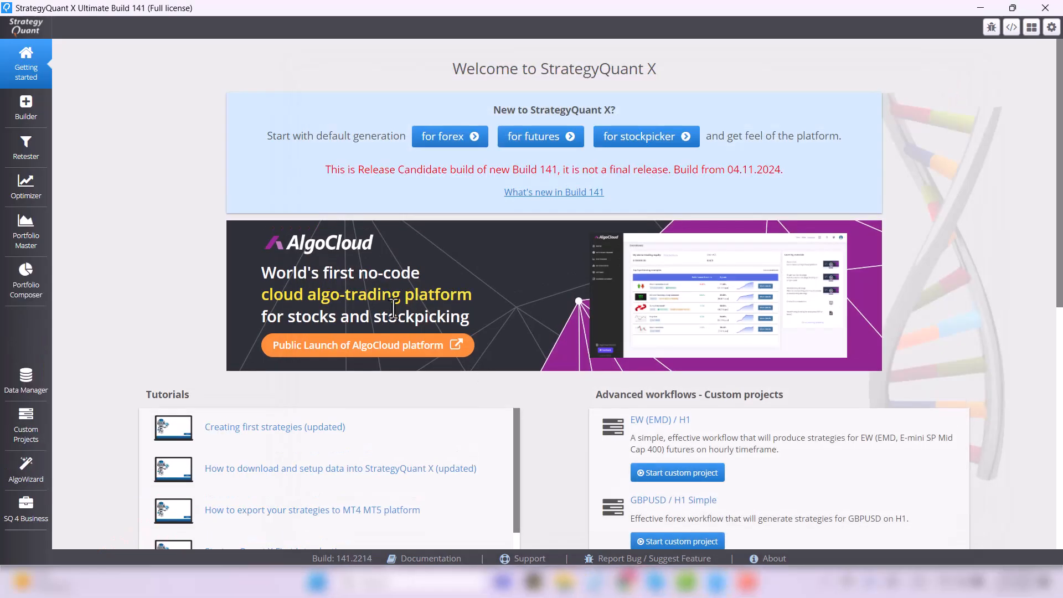
pyautogui.moveTo(375, 291)
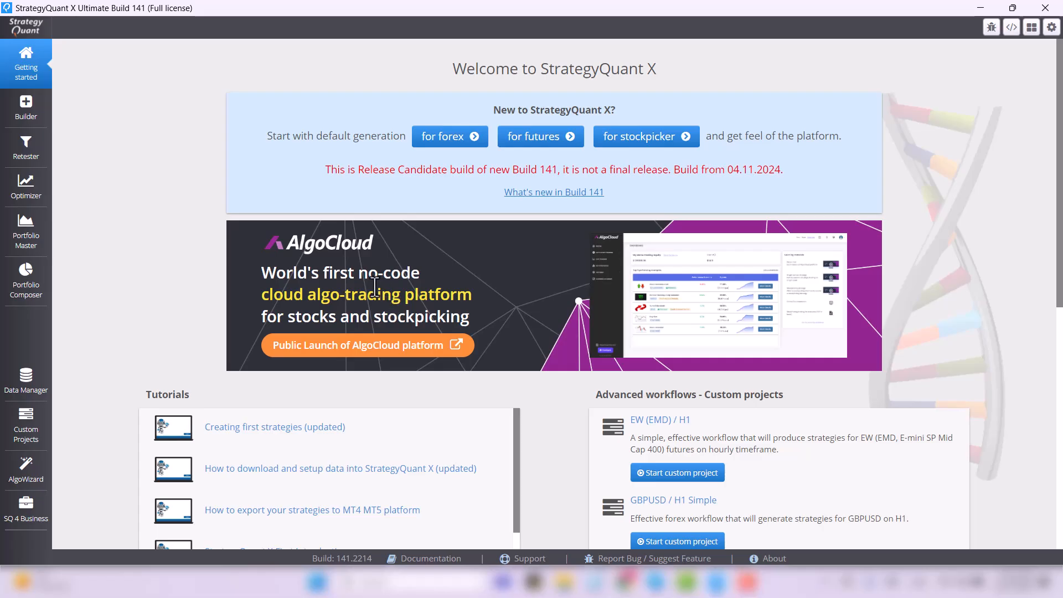
pyautogui.moveTo(203, 328)
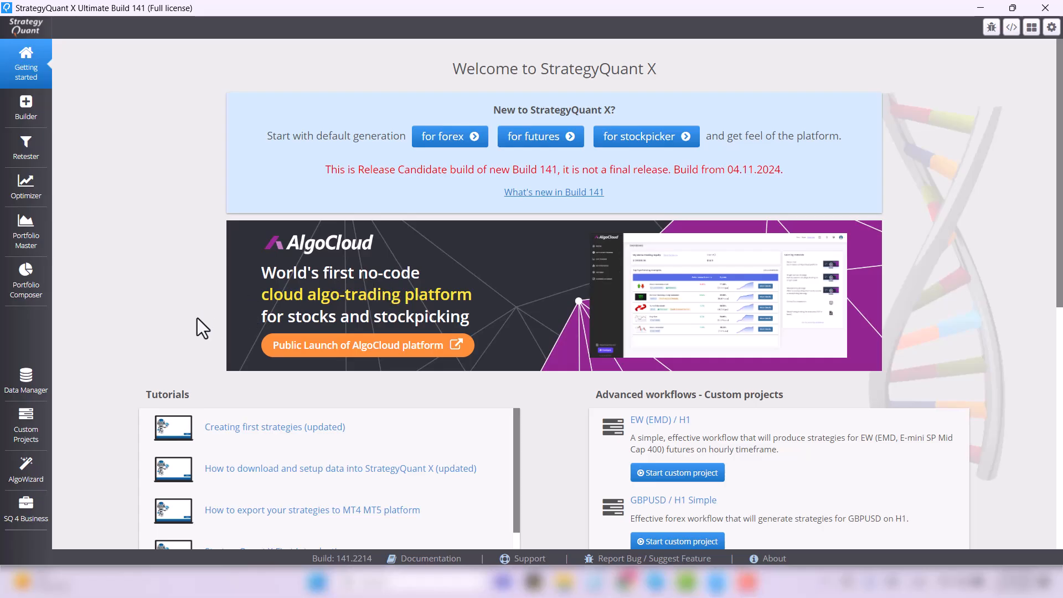
# Open the GOLD H1 CFD - Dukascopy custom project and view its Results databank
pyautogui.click(26, 426)
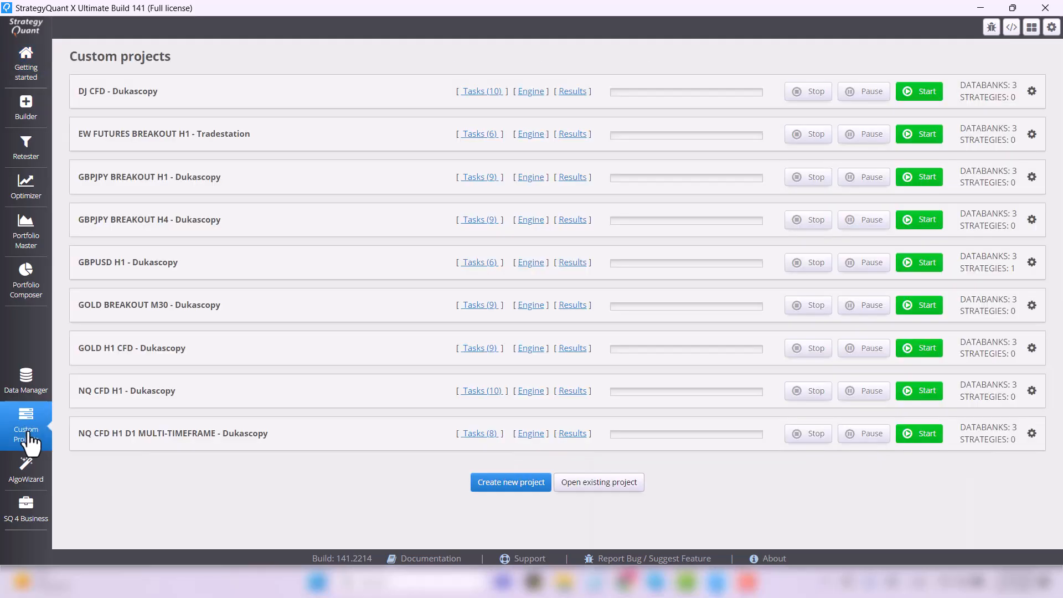
pyautogui.moveTo(138, 362)
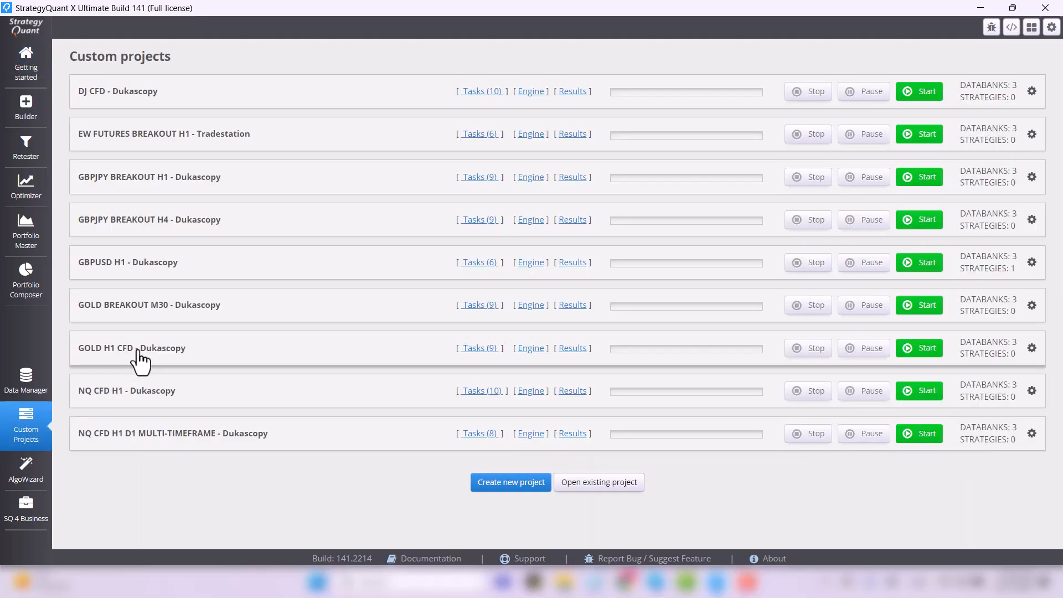
pyautogui.click(131, 347)
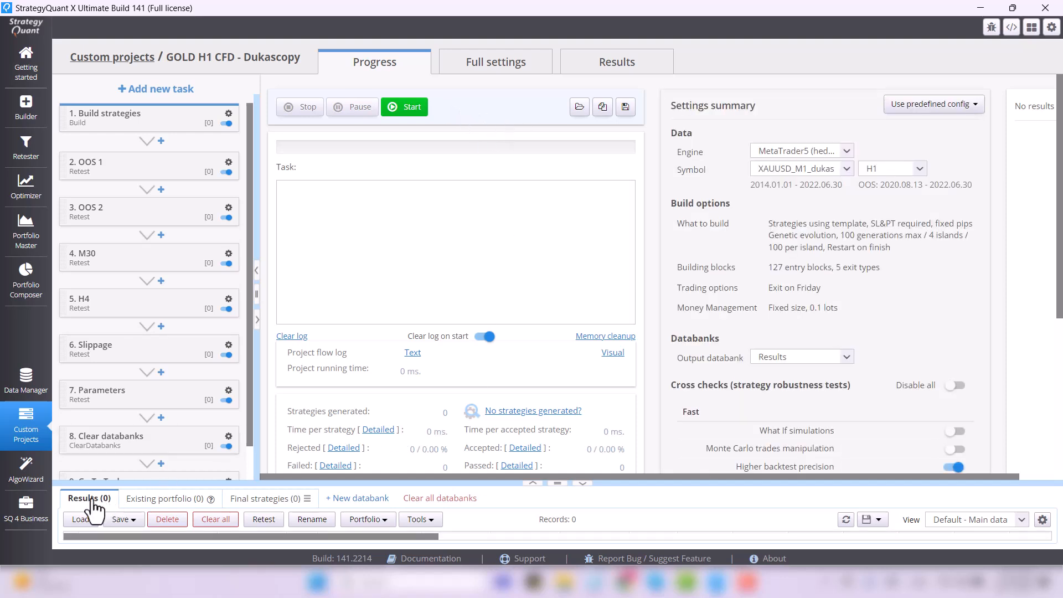
pyautogui.click(404, 106)
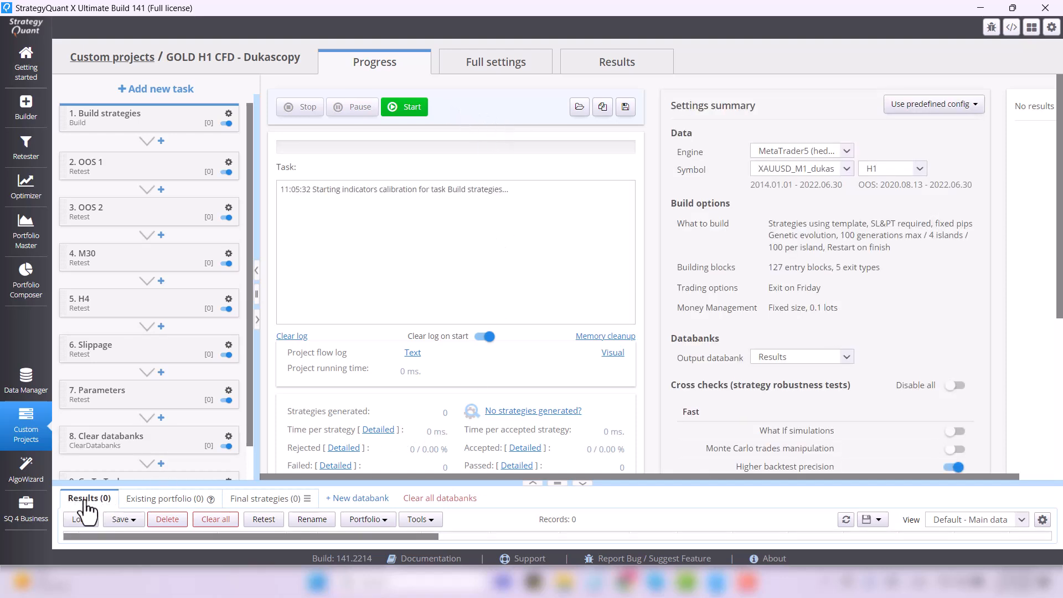